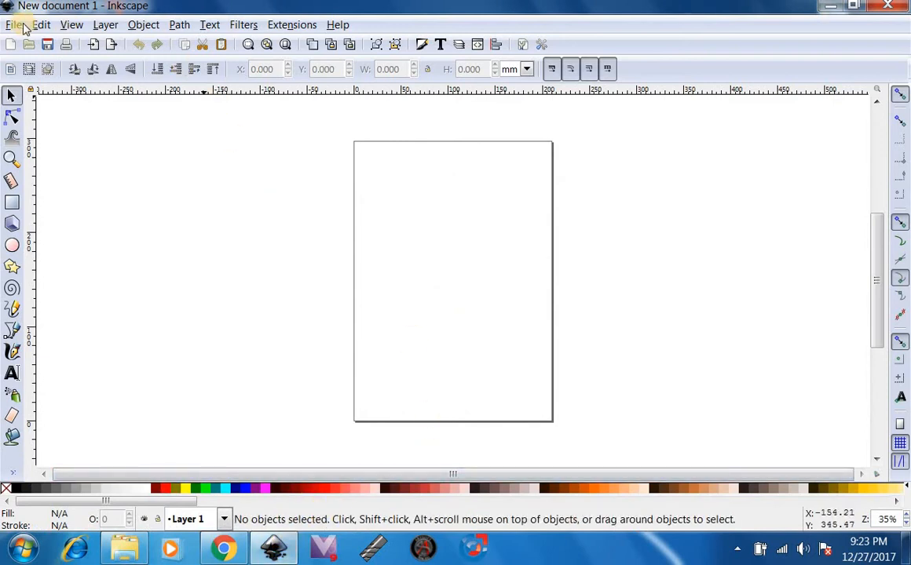
# - Show the File menu commands for the blank new document
pyautogui.click(14, 25)
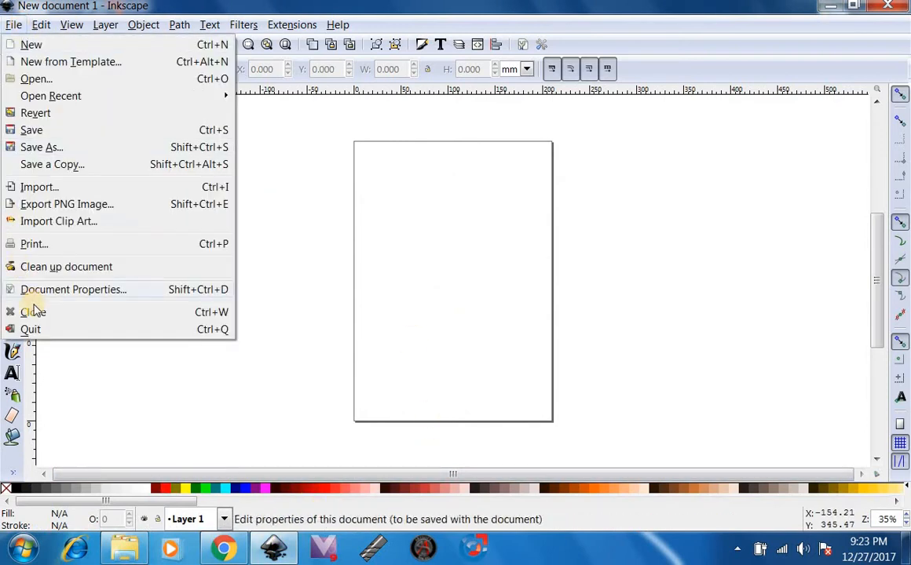
pyautogui.moveTo(44, 297)
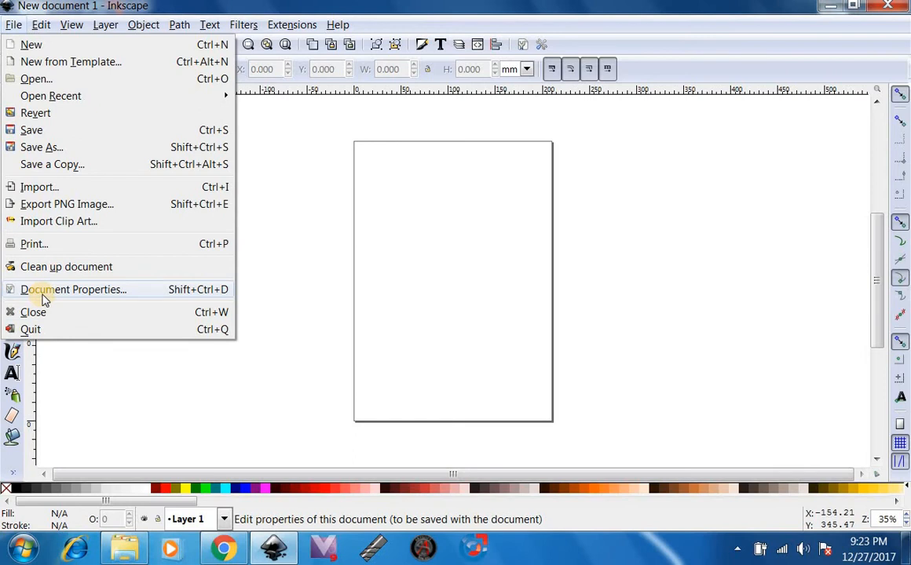
# - In Document Properties, set display units and custom page size units both to inches
pyautogui.click(72, 289)
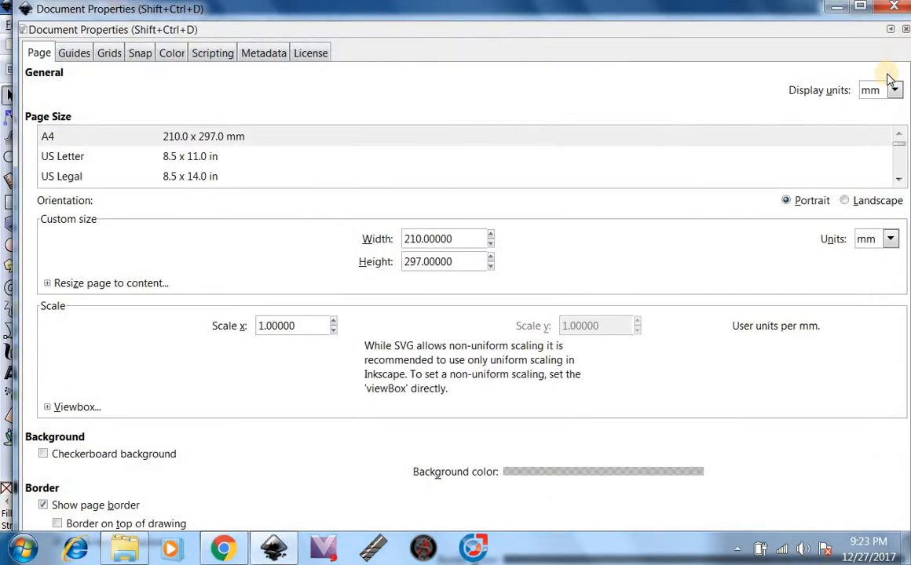
pyautogui.click(893, 90)
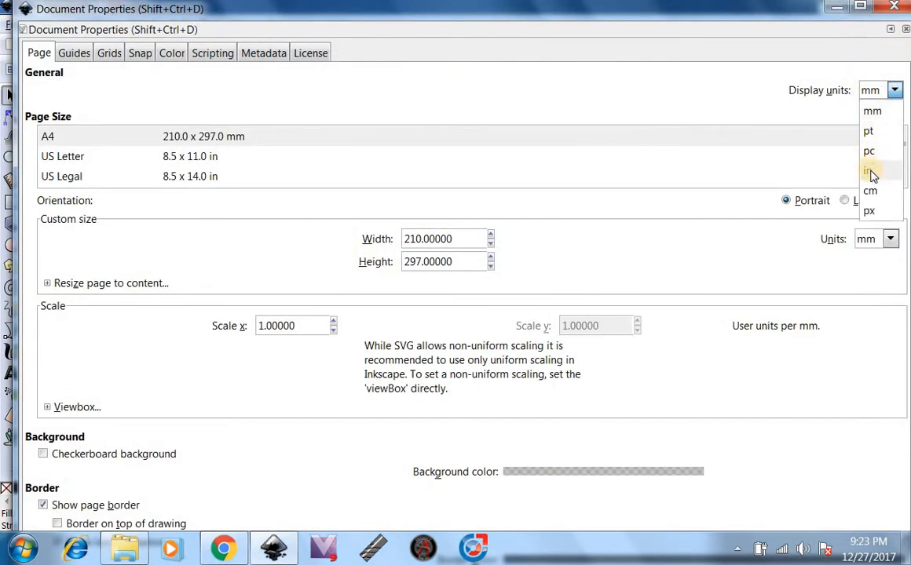
pyautogui.click(867, 170)
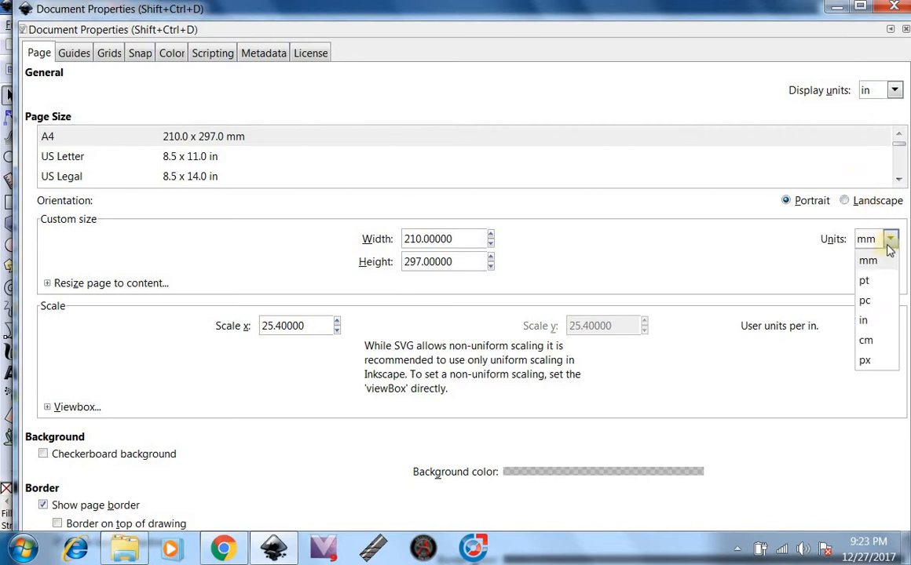
pyautogui.click(863, 321)
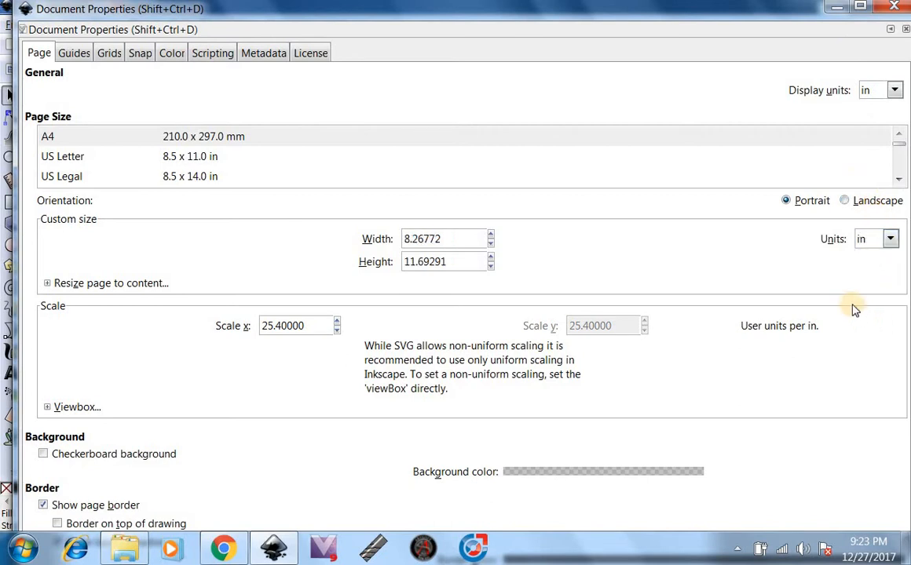
# - Set the custom page size to 48 inches wide by 96 inches high
pyautogui.tripleClick(444, 239)
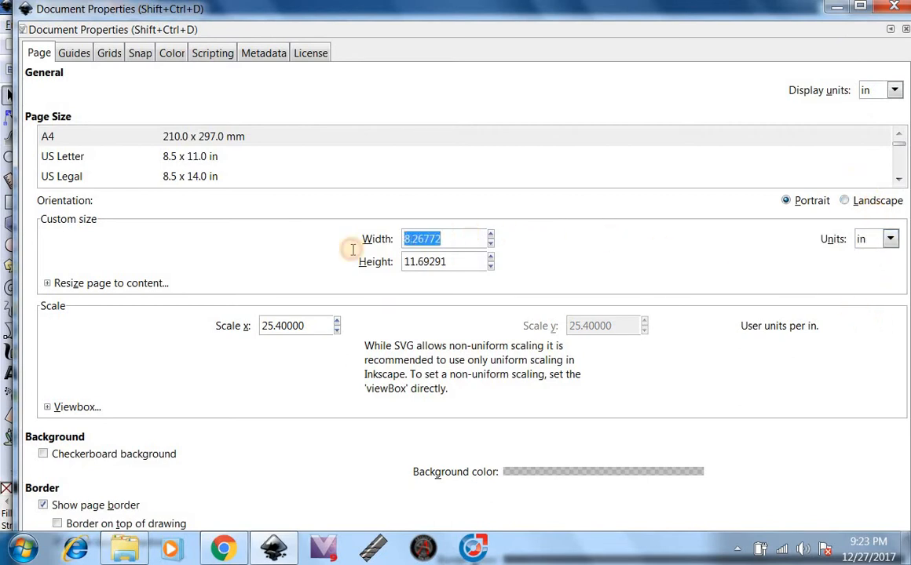
pyautogui.moveTo(355, 254)
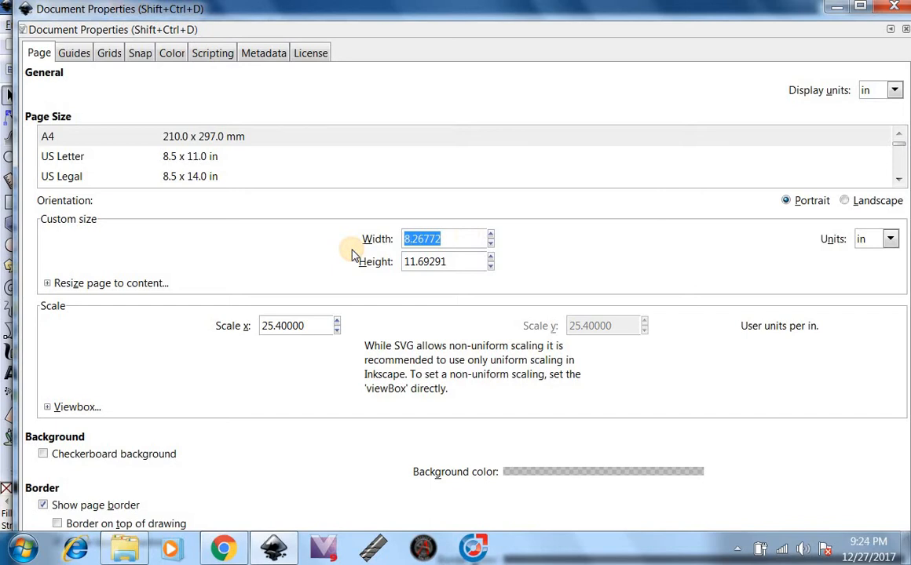
pyautogui.write('48.00000')
pyautogui.click(448, 262)
pyautogui.write('9')
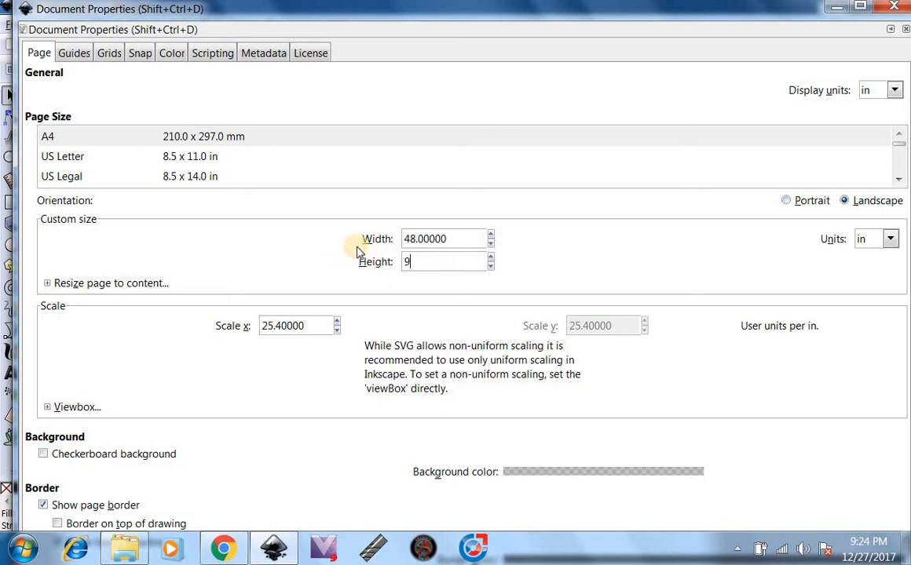
pyautogui.write('6')
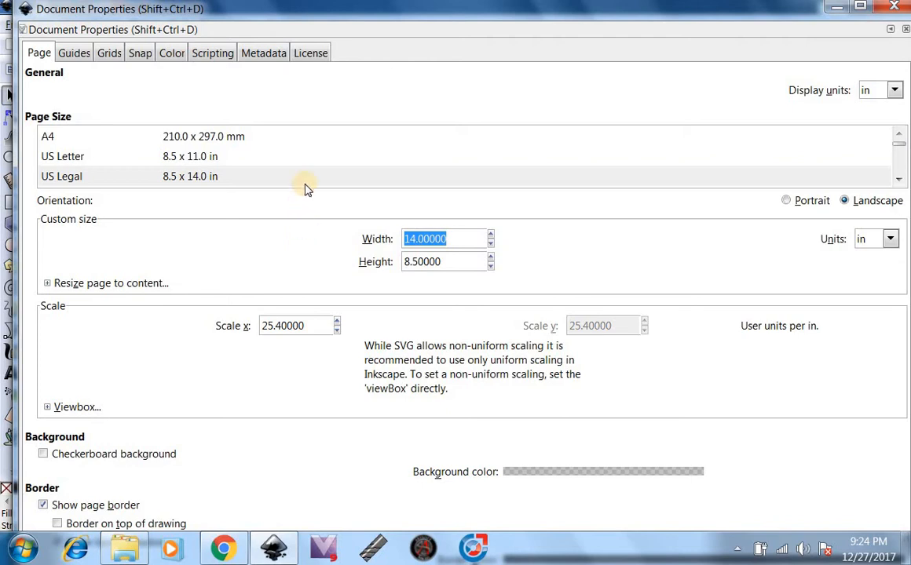
pyautogui.write('4')
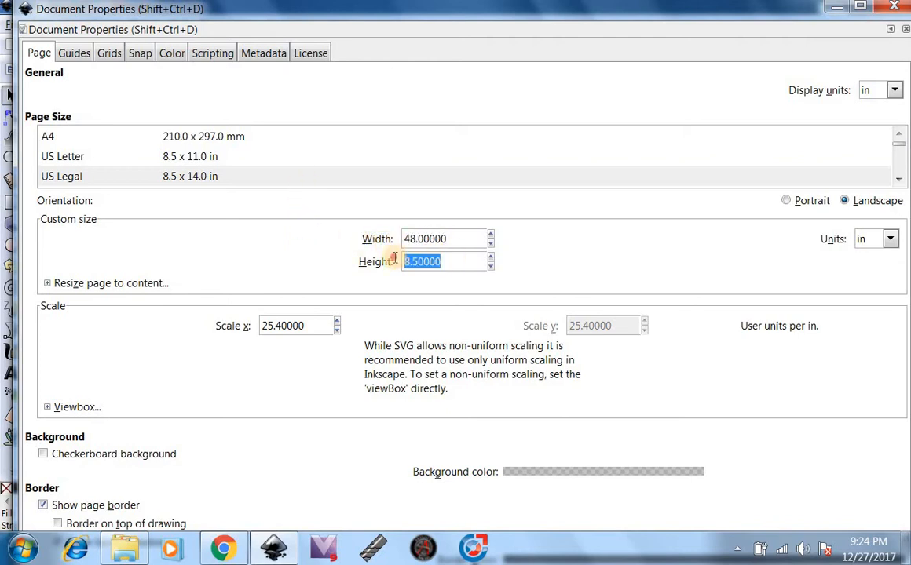
pyautogui.write('96')
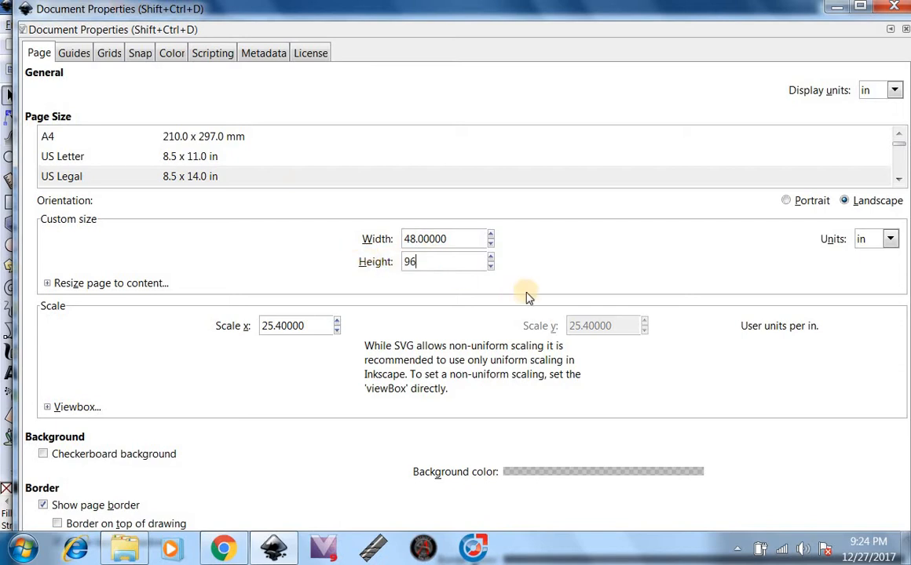
pyautogui.moveTo(900, 8)
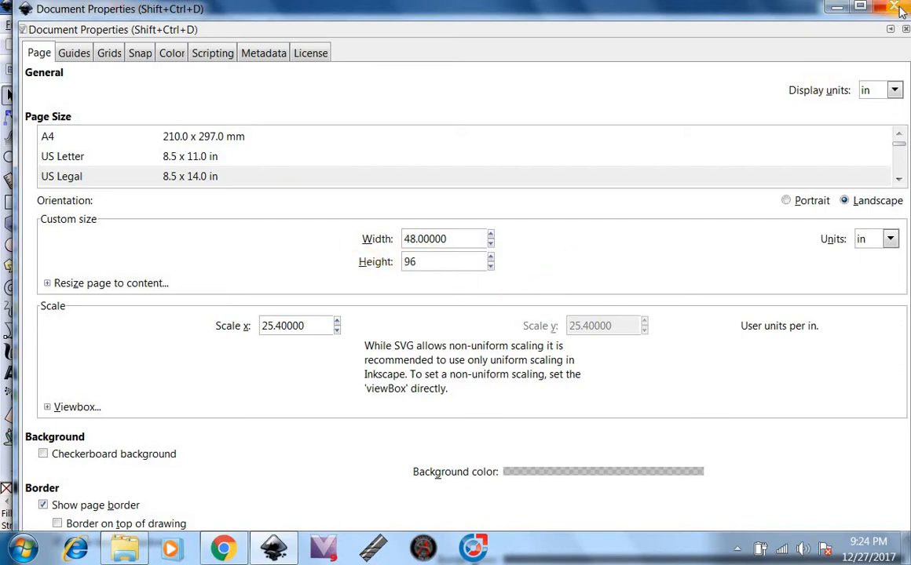
# - Apply the 48 × 96 inch page, fit it in view, and switch the canvas to Outline display mode
pyautogui.click(897, 8)
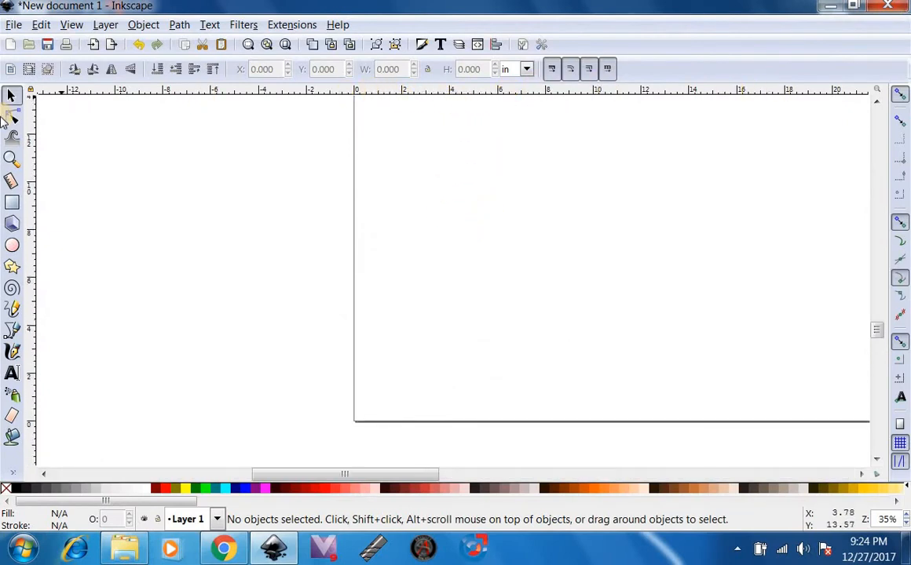
pyautogui.click(12, 159)
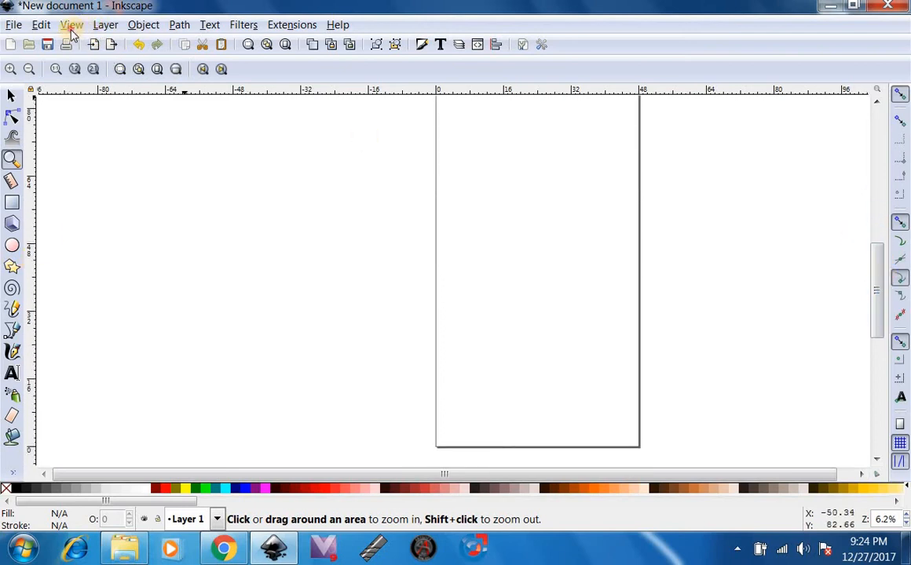
pyautogui.click(71, 25)
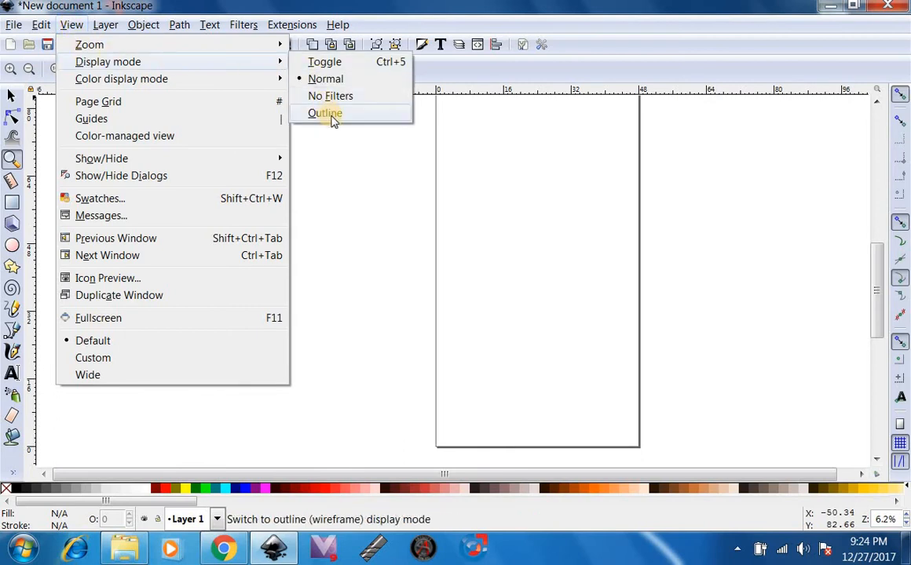
pyautogui.click(324, 113)
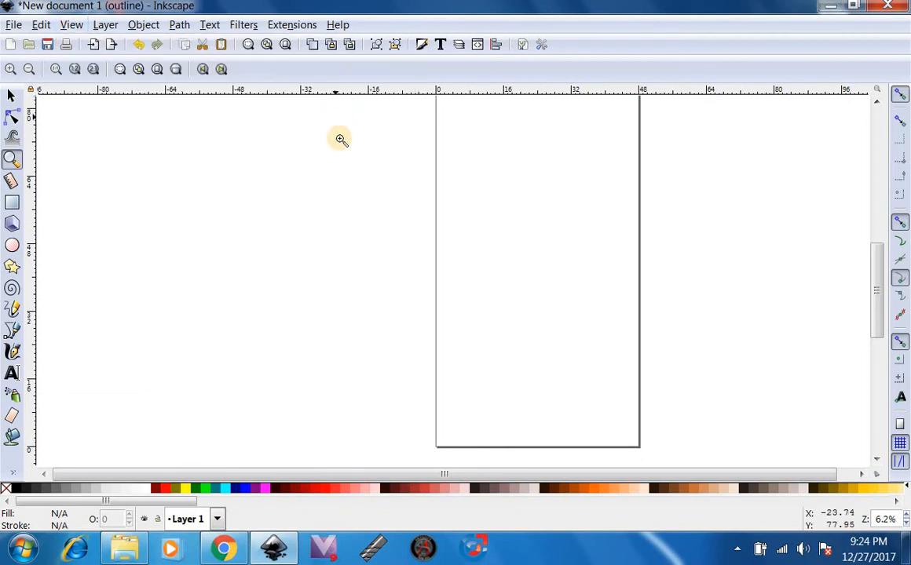
# - Save the document to the Desktop as Inkscape Inches.svg in Inkscape SVG format
pyautogui.click(14, 25)
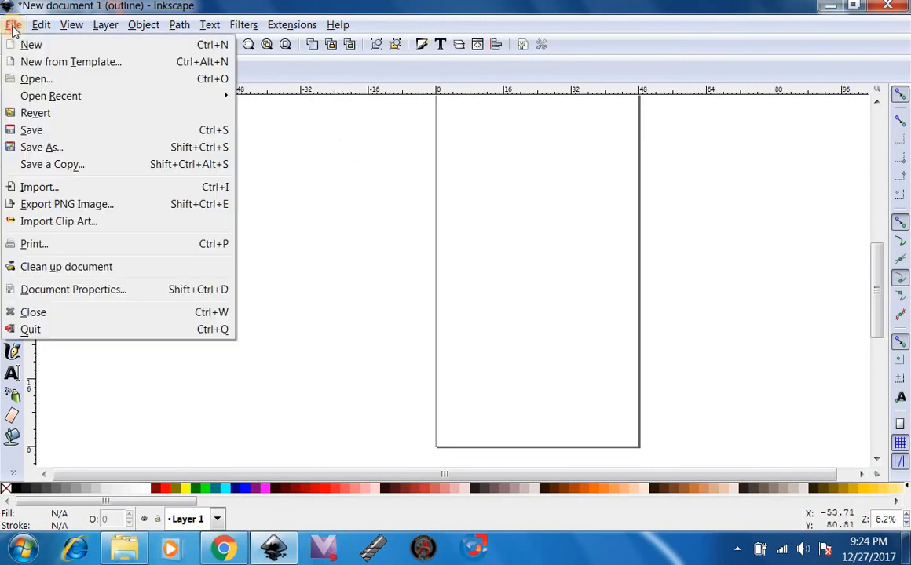
pyautogui.moveTo(42, 147)
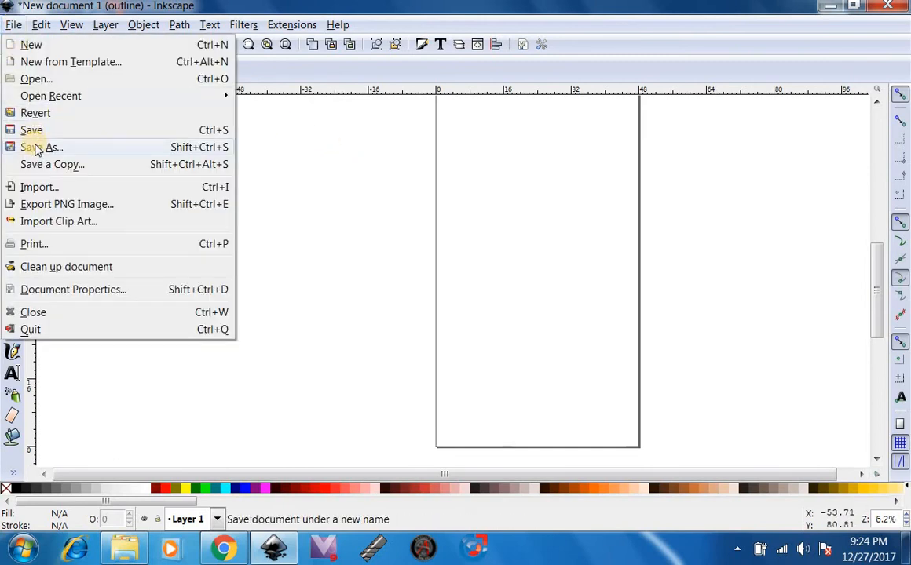
pyautogui.click(42, 147)
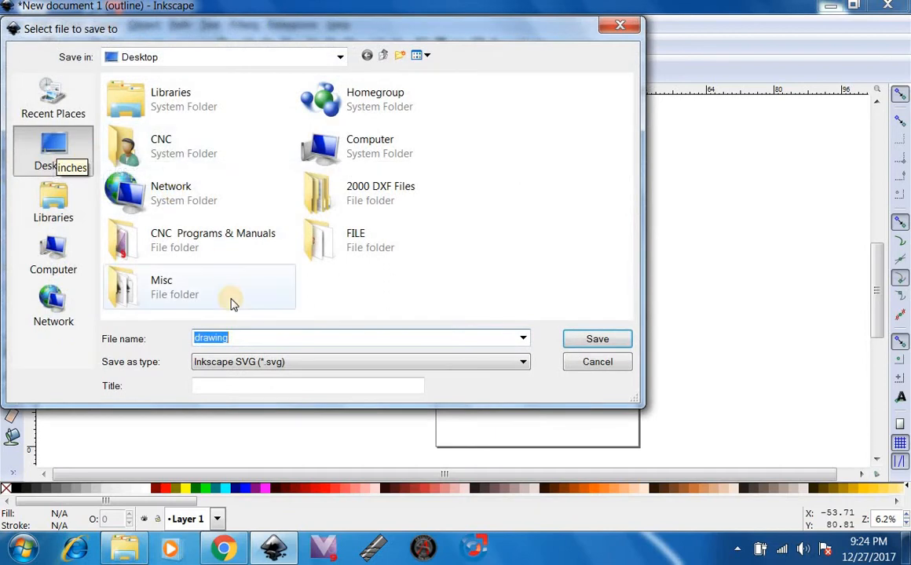
pyautogui.moveTo(225, 291)
pyautogui.write('Inkscap')
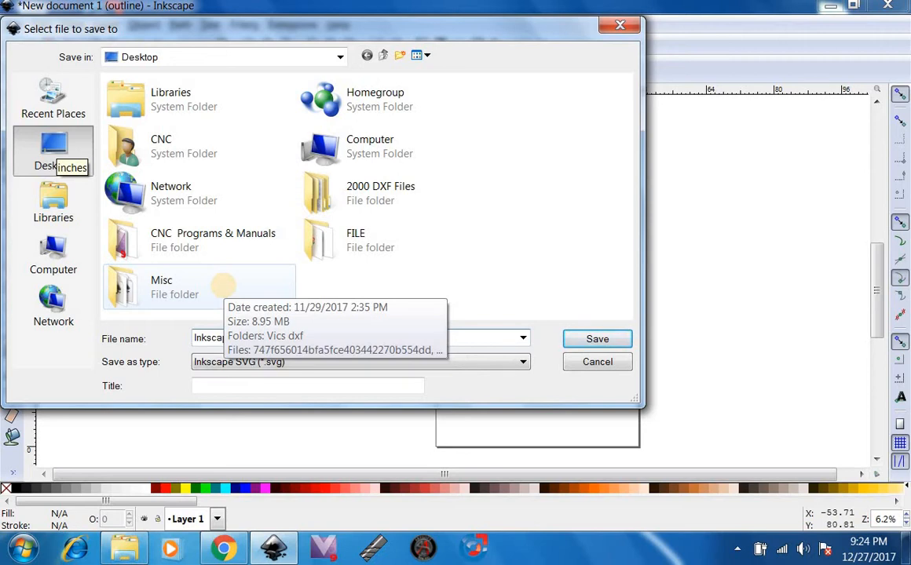
pyautogui.moveTo(387, 362)
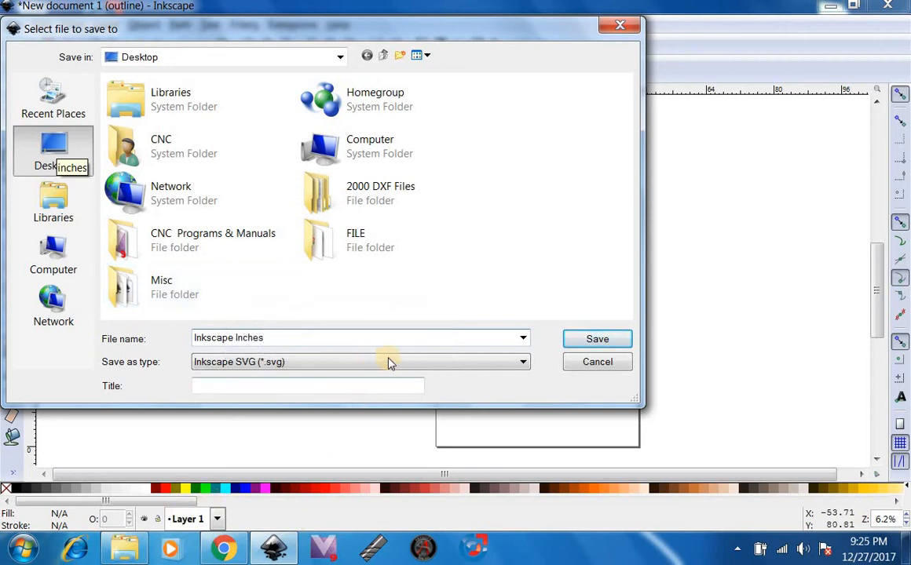
pyautogui.click(597, 338)
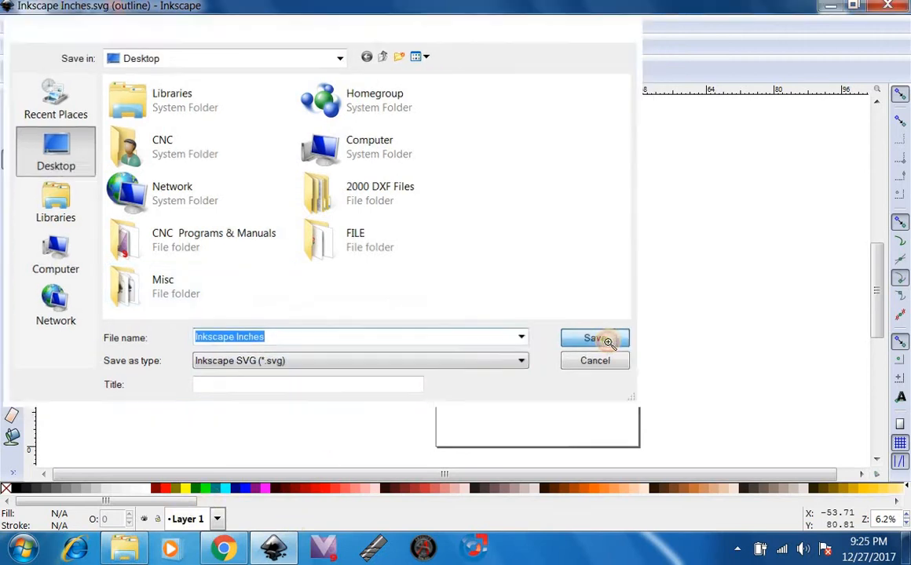
pyautogui.click(594, 338)
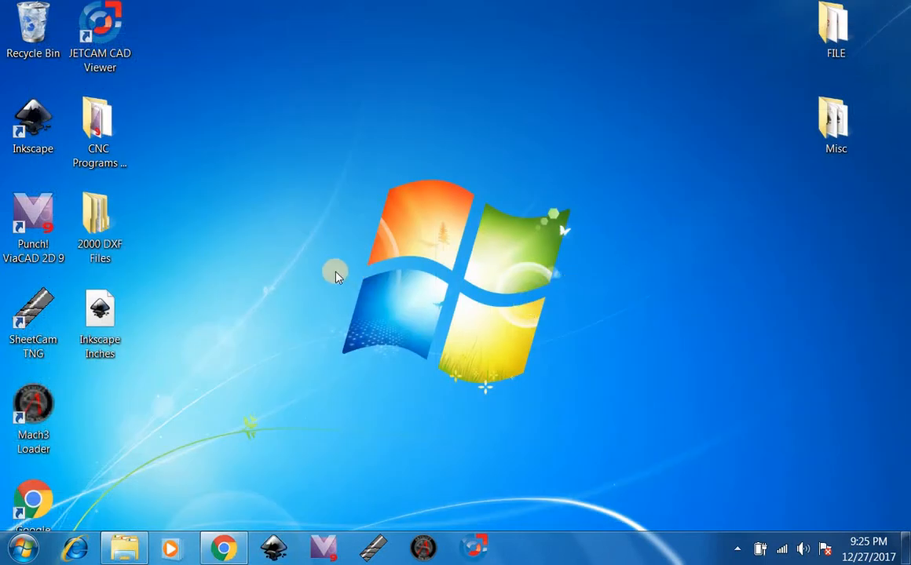
# - Move the Inkscape Inches desktop icon to the top row and reopen it
pyautogui.moveTo(100, 322); pyautogui.dragTo(203, 51)
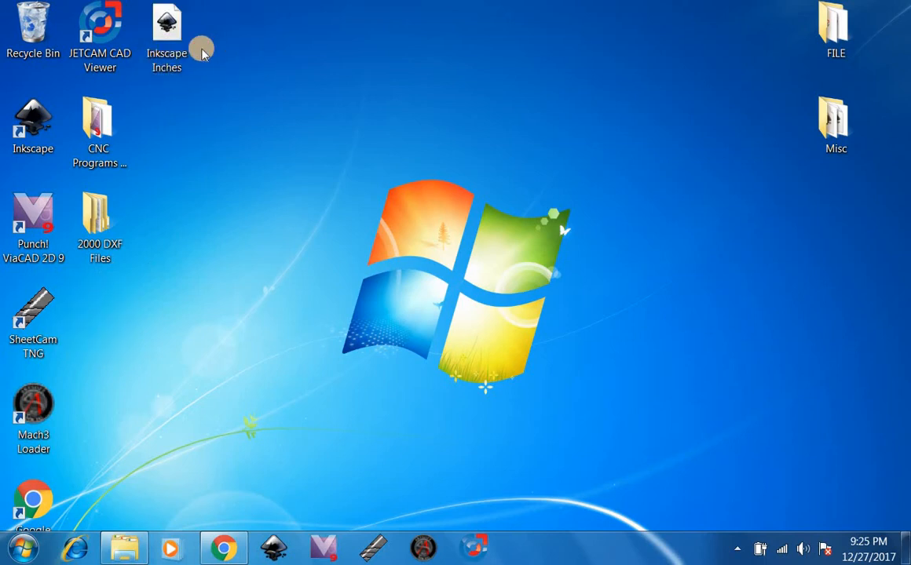
pyautogui.click(166, 32)
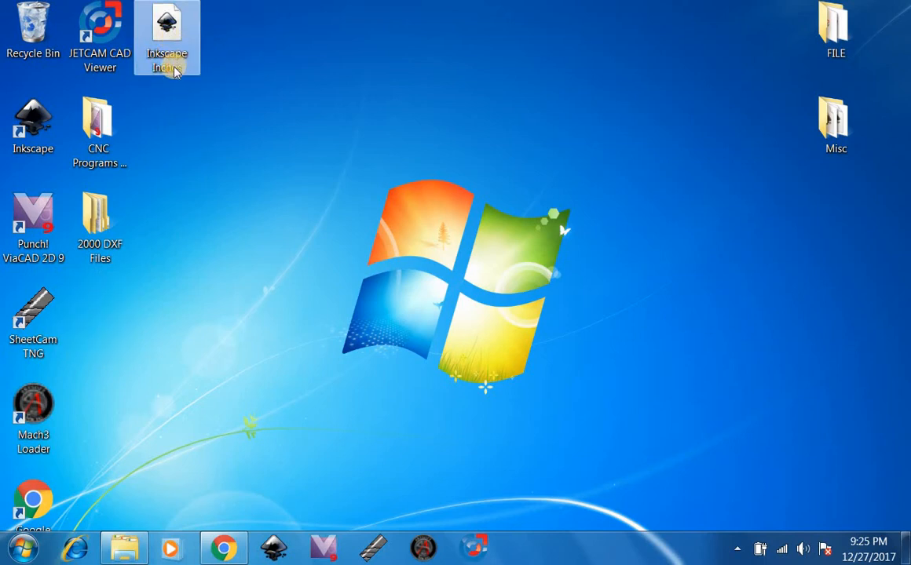
pyautogui.moveTo(167, 36)
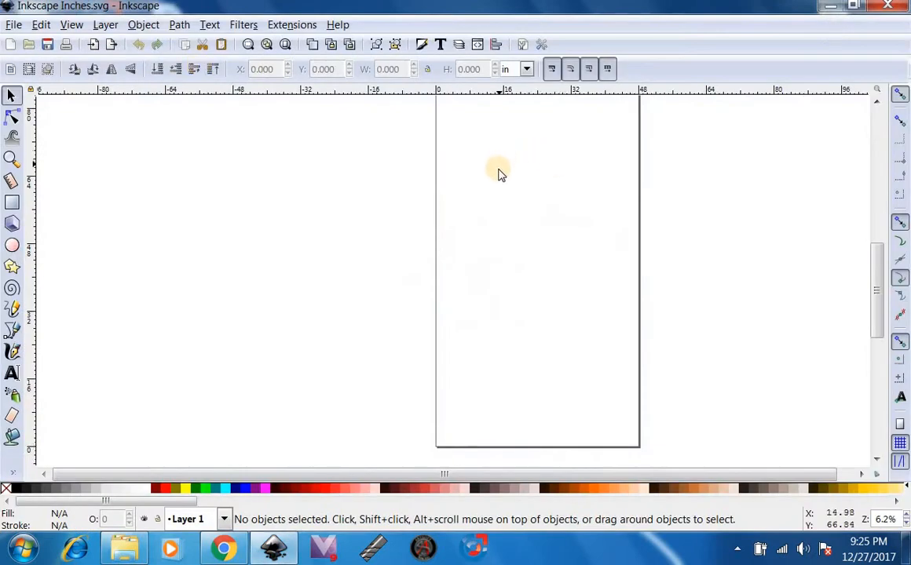
pyautogui.moveTo(385, 240)
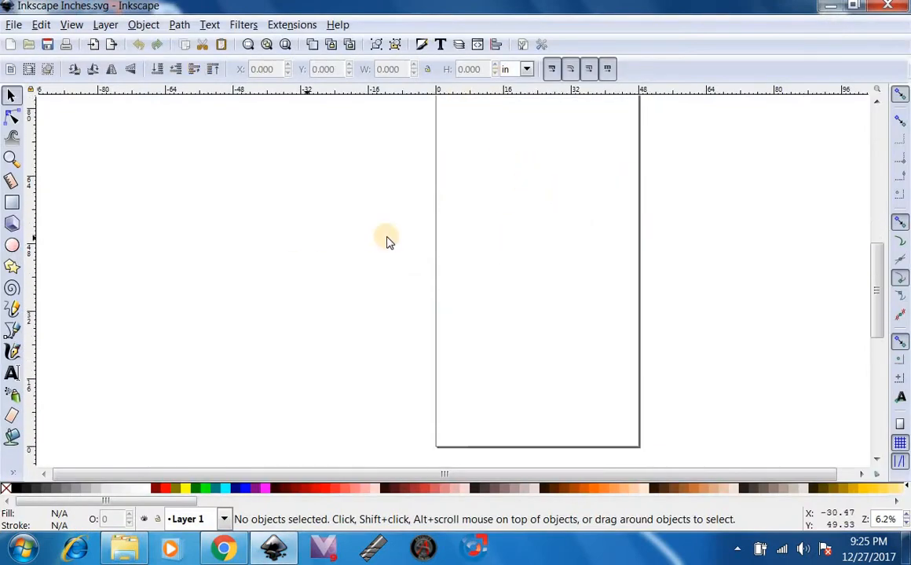
# - Draw a 20 × 20 inch rectangle positioned at X 0, Y 0 on the page
pyautogui.click(11, 203)
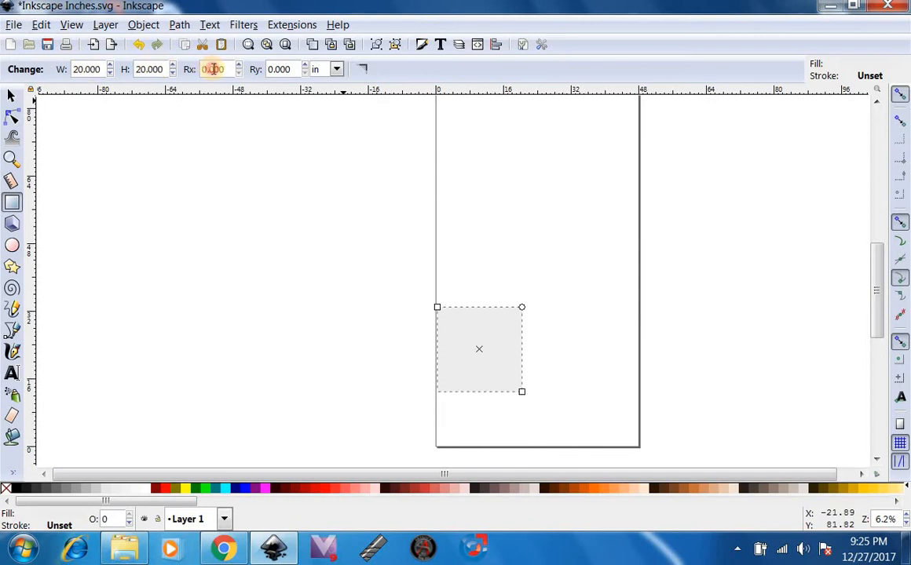
pyautogui.click(279, 69)
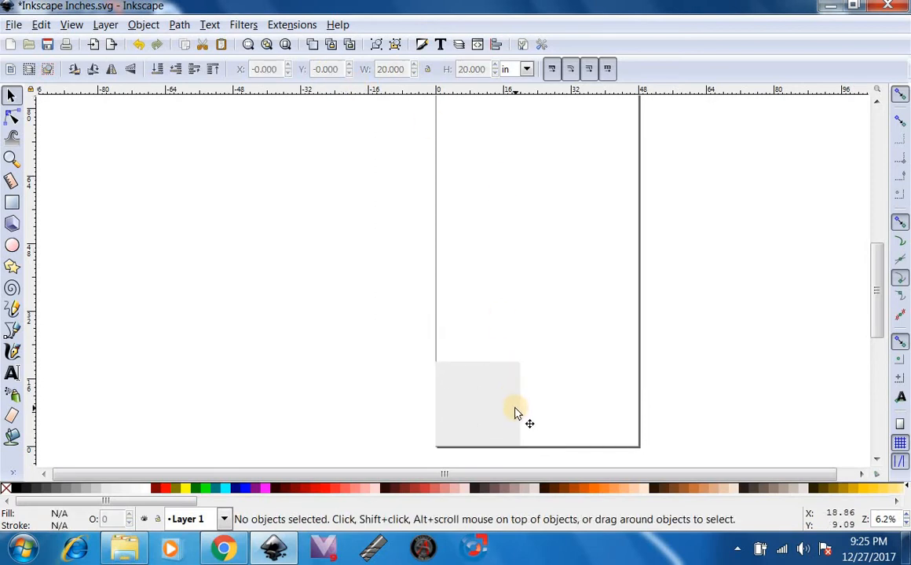
pyautogui.click(71, 24)
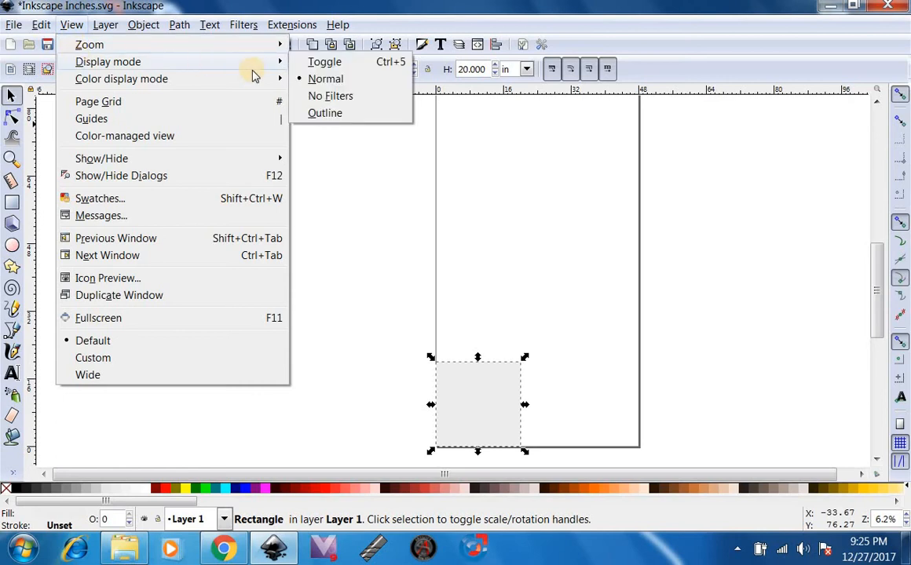
pyautogui.moveTo(331, 96)
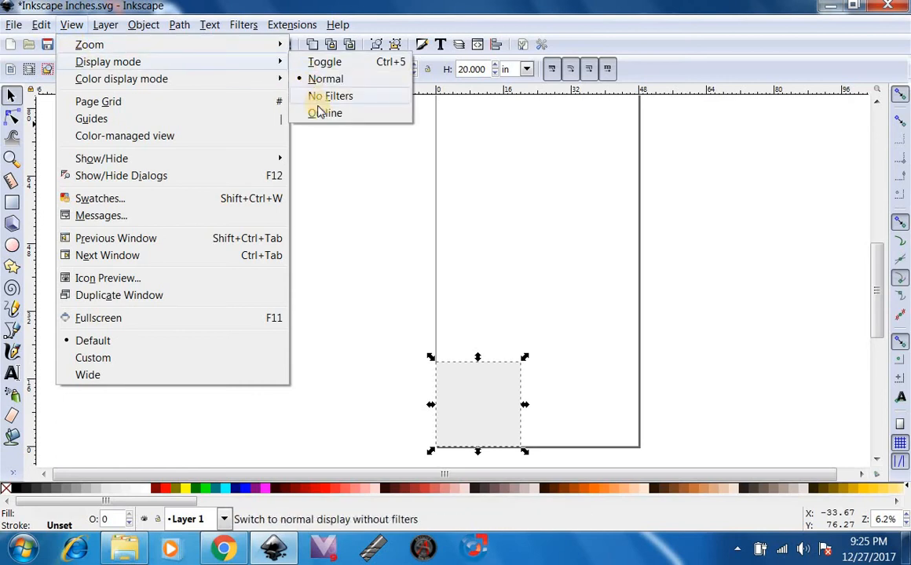
# - Display the drawing in Outline mode so the square shows as a thin line
pyautogui.click(325, 112)
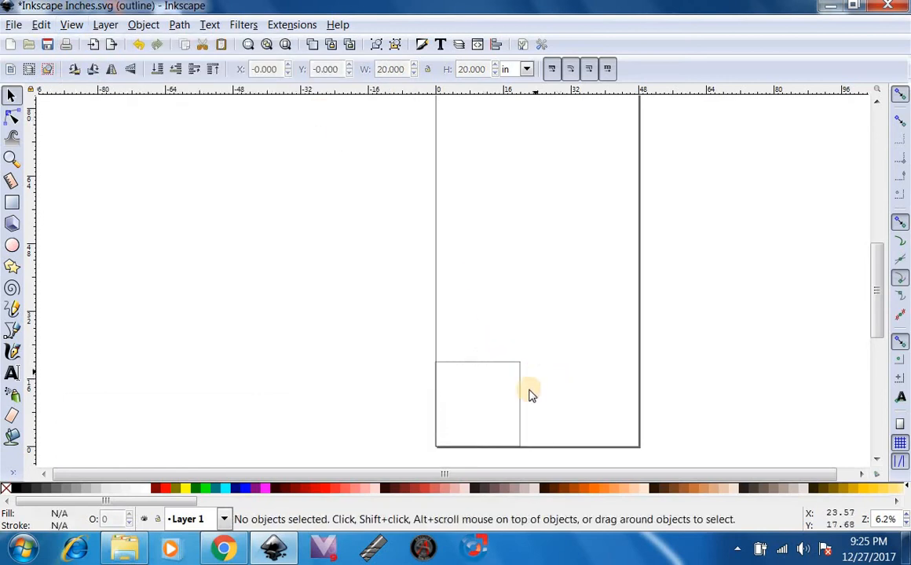
pyautogui.moveTo(528, 393)
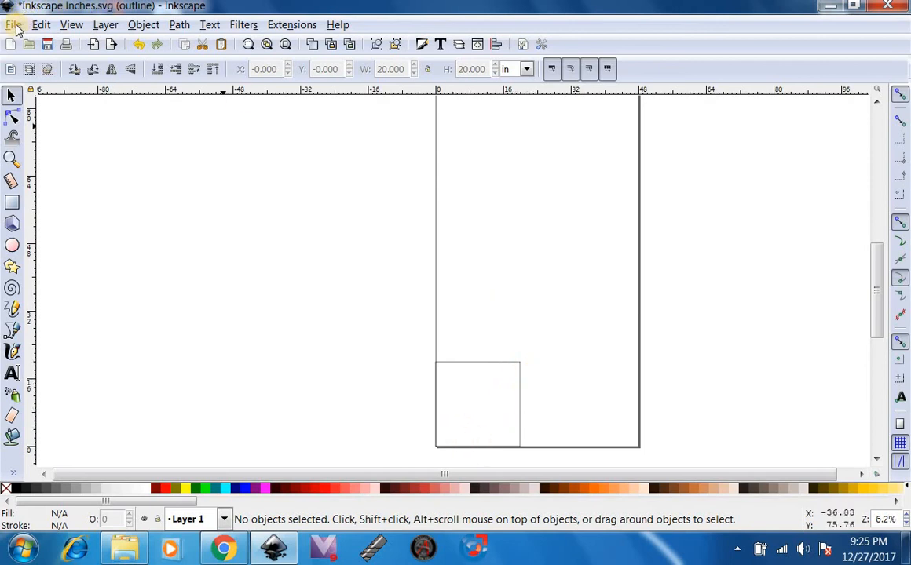
# - Save the square drawing to the desktop as an Inkscape SVG named 20x20
pyautogui.click(14, 24)
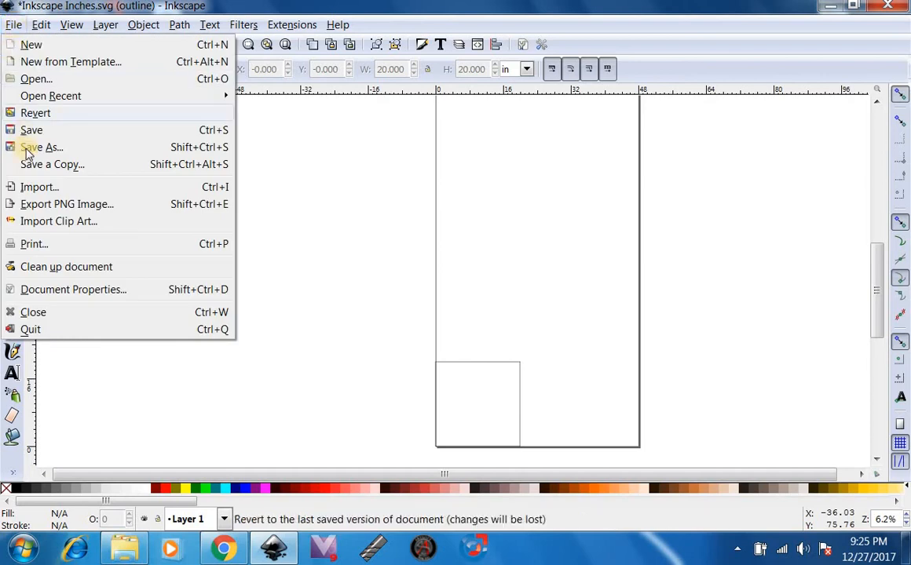
pyautogui.moveTo(42, 147)
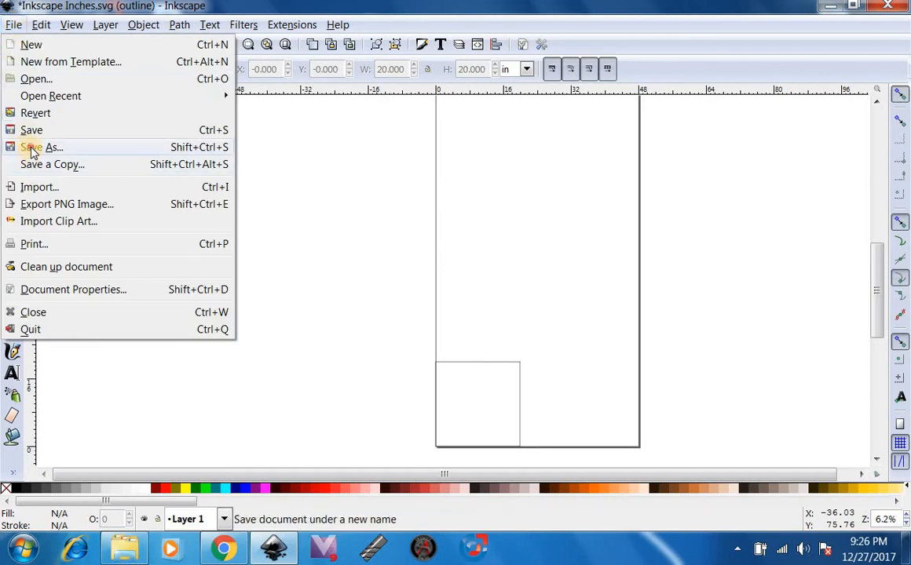
pyautogui.click(43, 147)
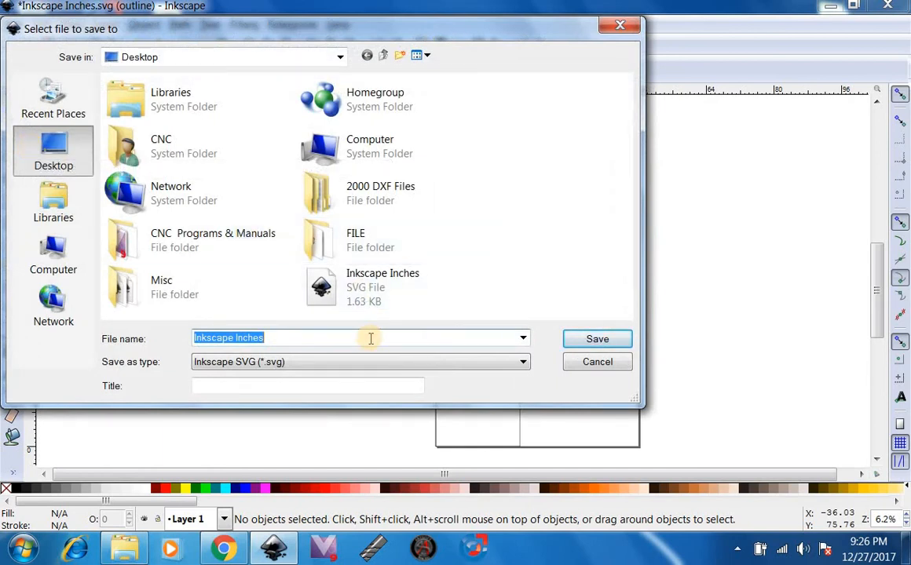
pyautogui.write('20x20')
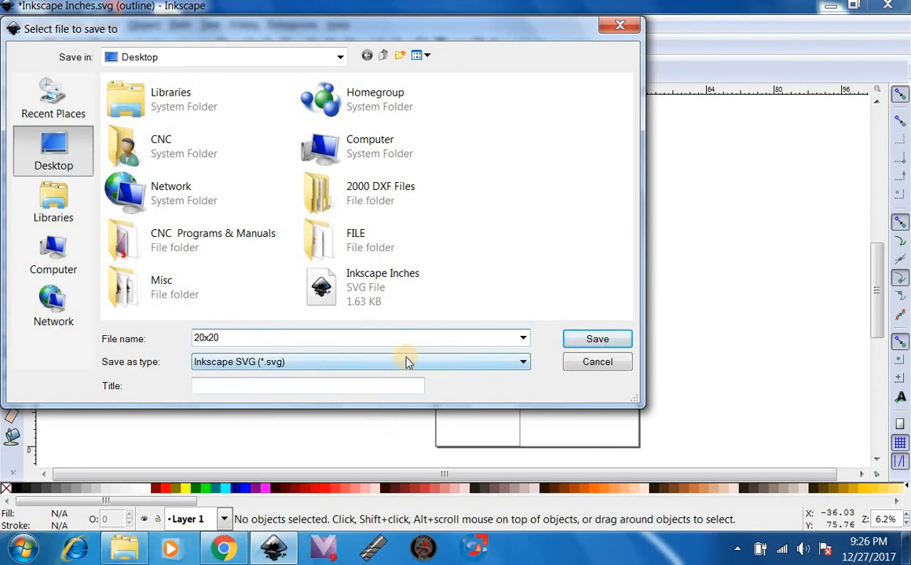
pyautogui.click(597, 339)
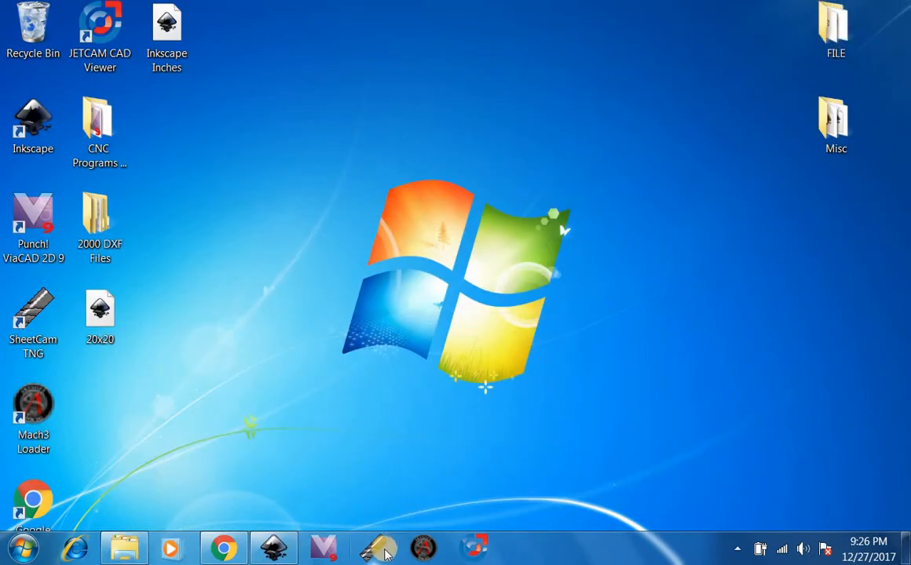
# - Launch SheetCam TNG and maximize its window
pyautogui.click(373, 547)
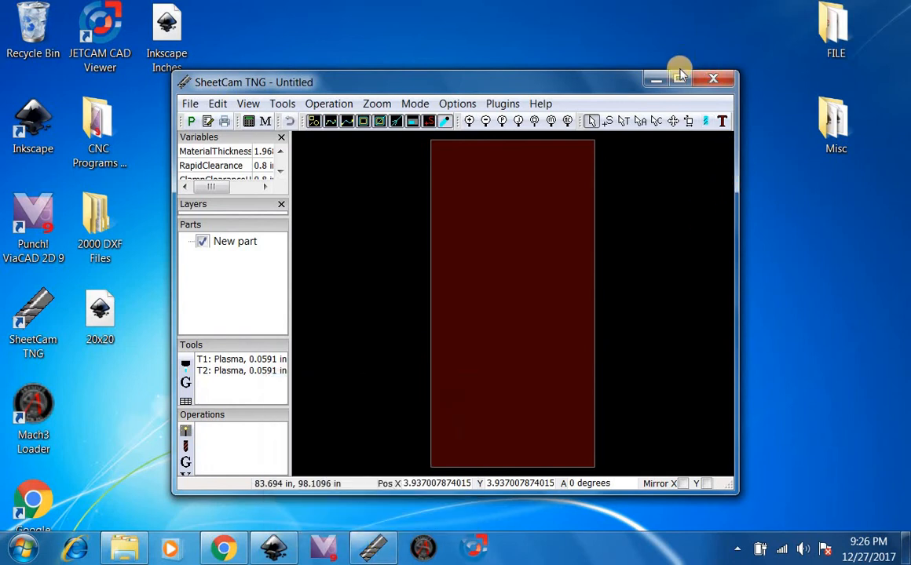
pyautogui.click(679, 78)
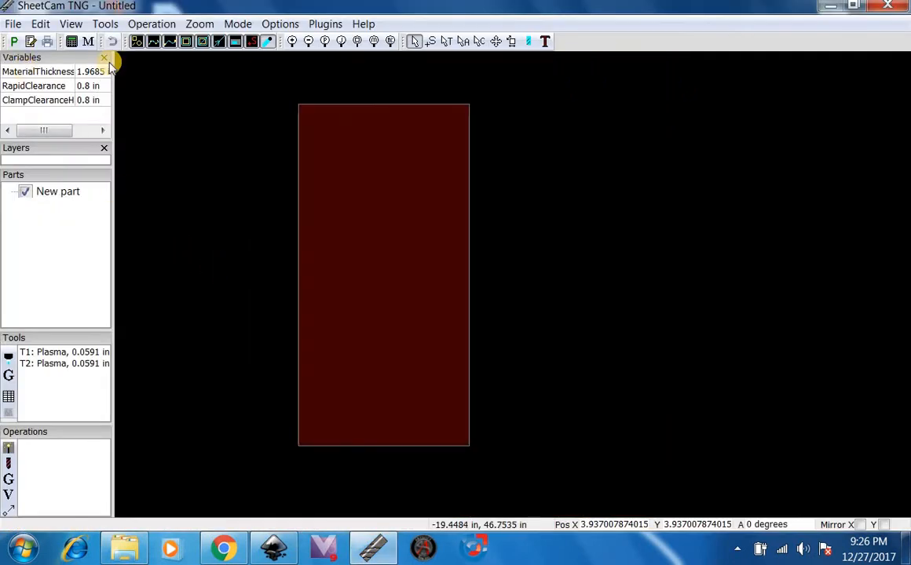
# - Start importing a drawing and filter the file list to SVG files
pyautogui.click(12, 24)
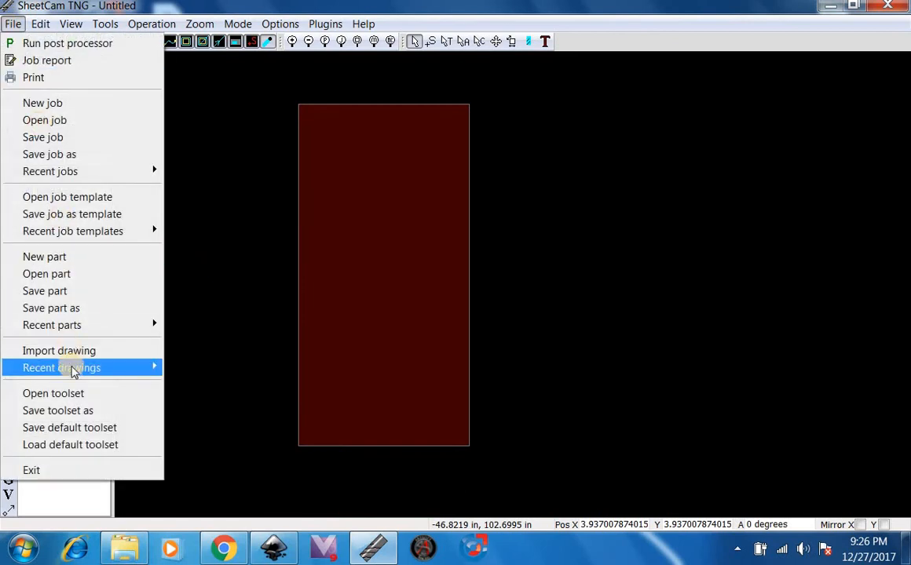
pyautogui.click(59, 351)
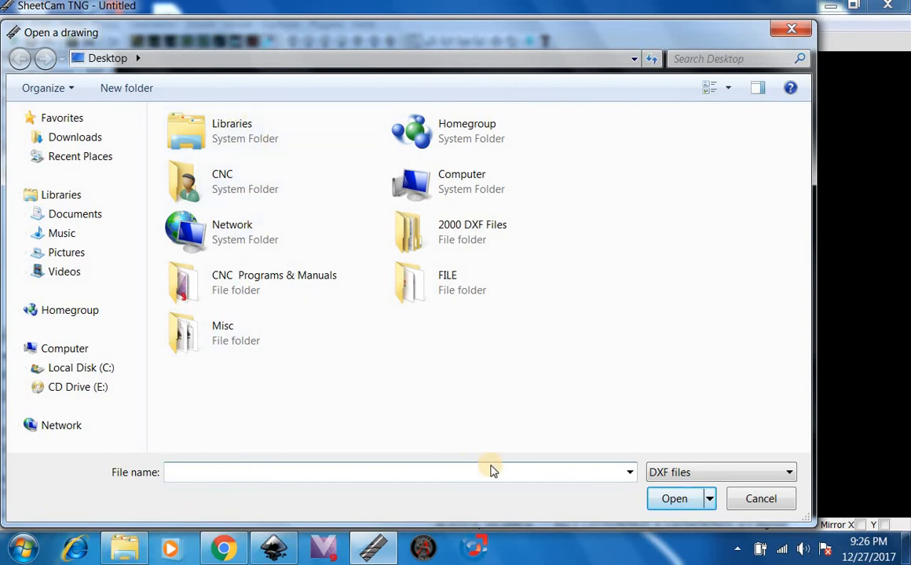
pyautogui.click(788, 472)
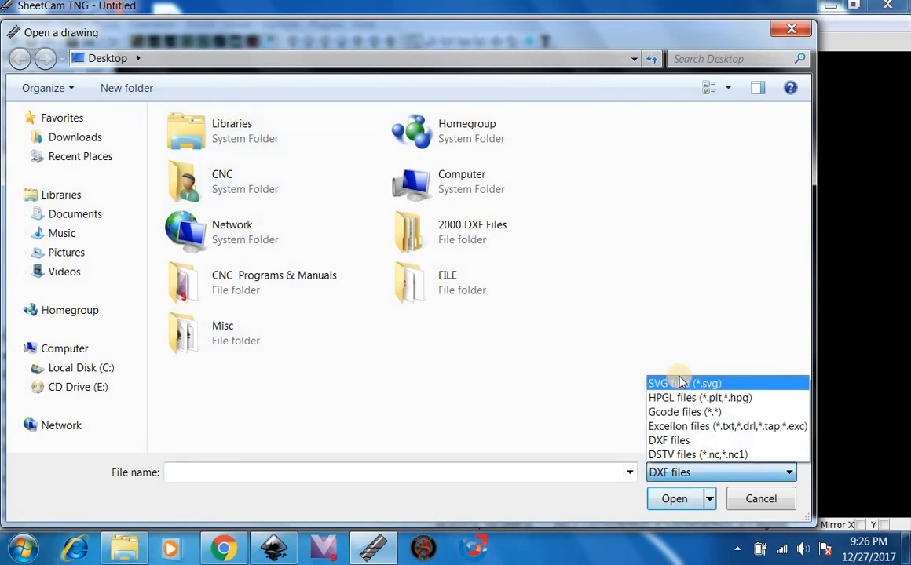
pyautogui.click(669, 383)
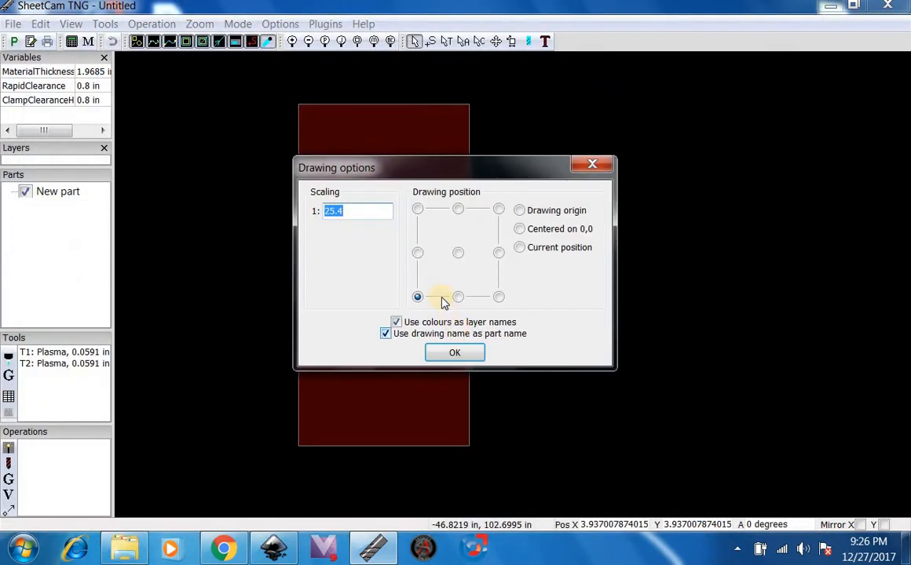
pyautogui.moveTo(373, 200)
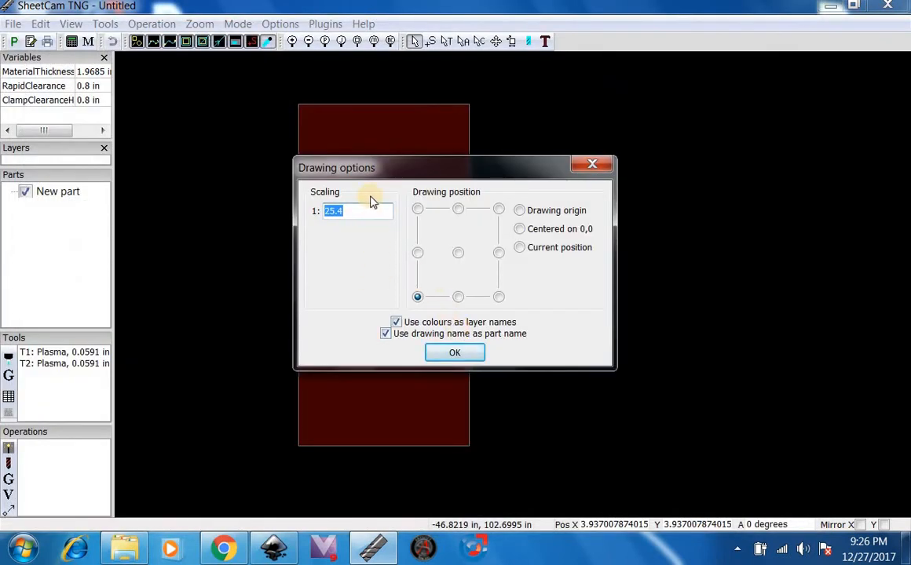
# - Import the square at scaling 1 with bottom-left position as the part 20x20
pyautogui.write('1')
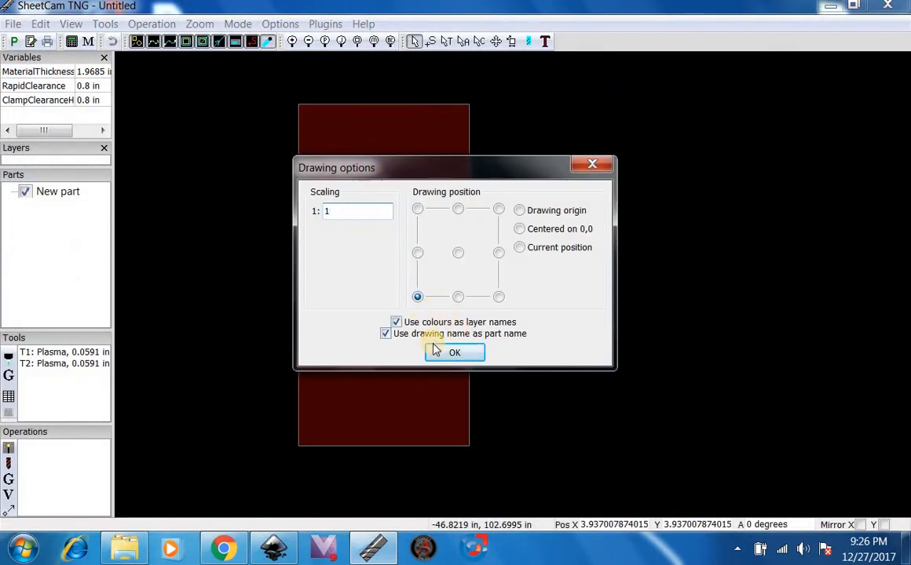
pyautogui.click(454, 352)
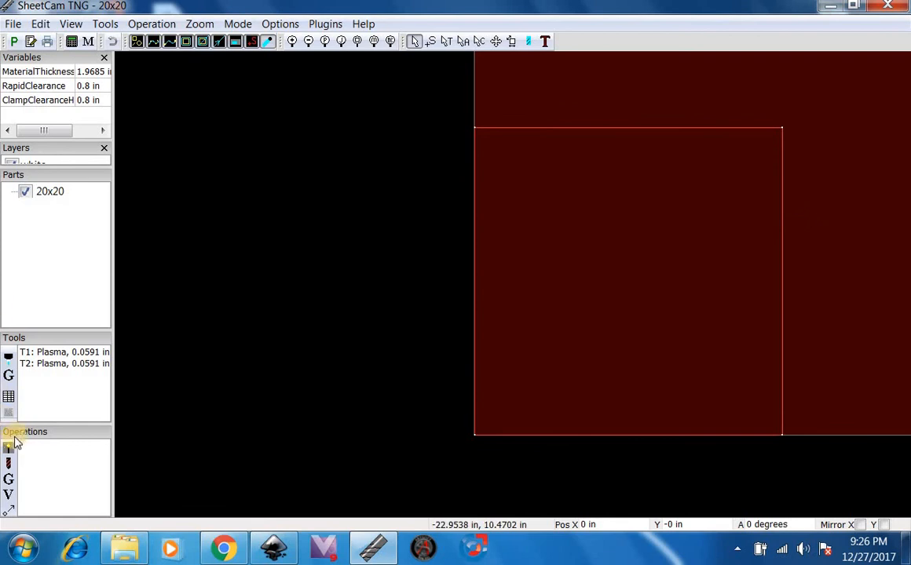
# - Add a plasma jet-cutting operation with Outside Offset contour and feed rate 100
pyautogui.click(536, 153)
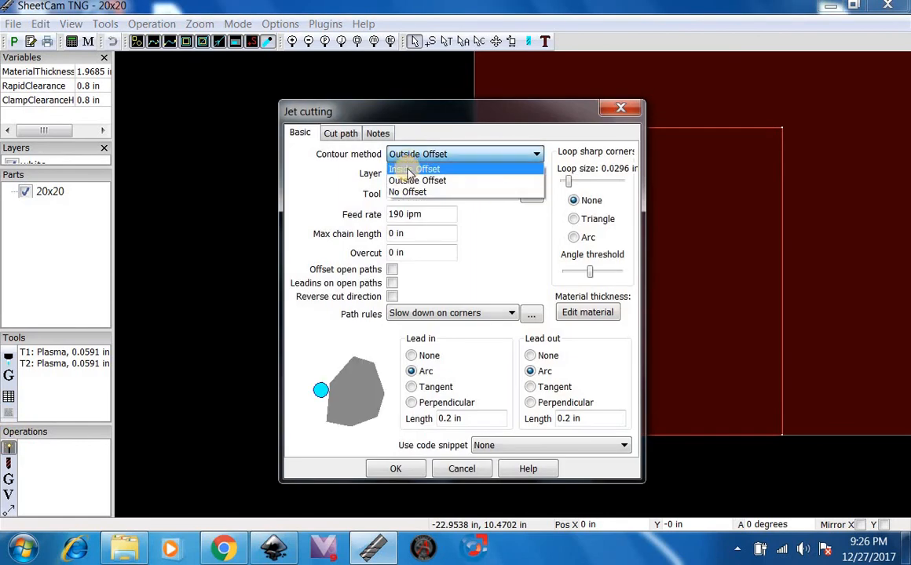
pyautogui.click(417, 180)
pyautogui.write('1')
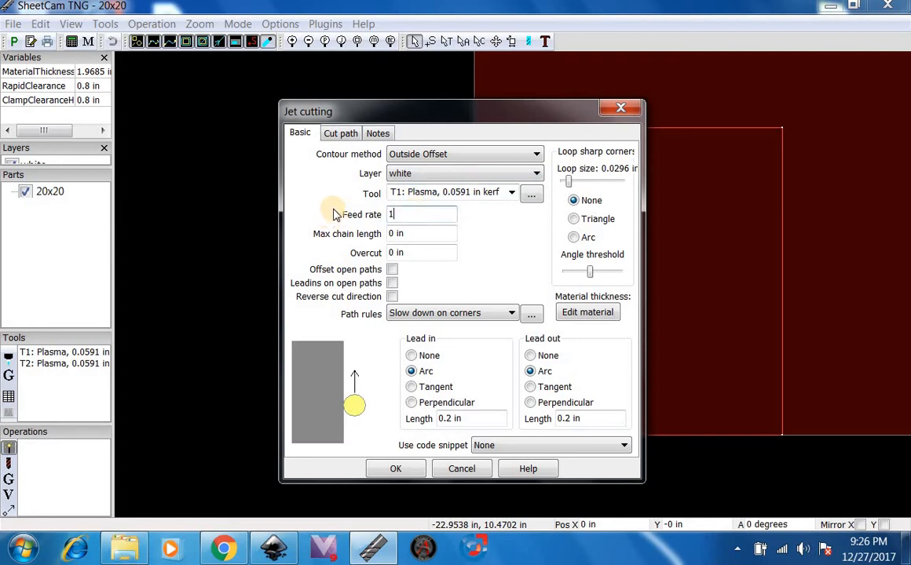
pyautogui.write('00')
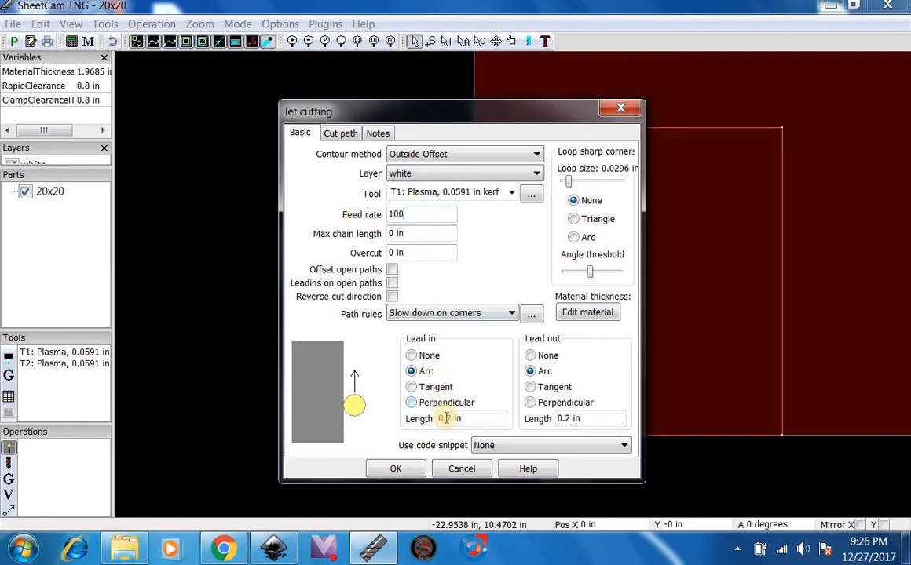
pyautogui.click(396, 469)
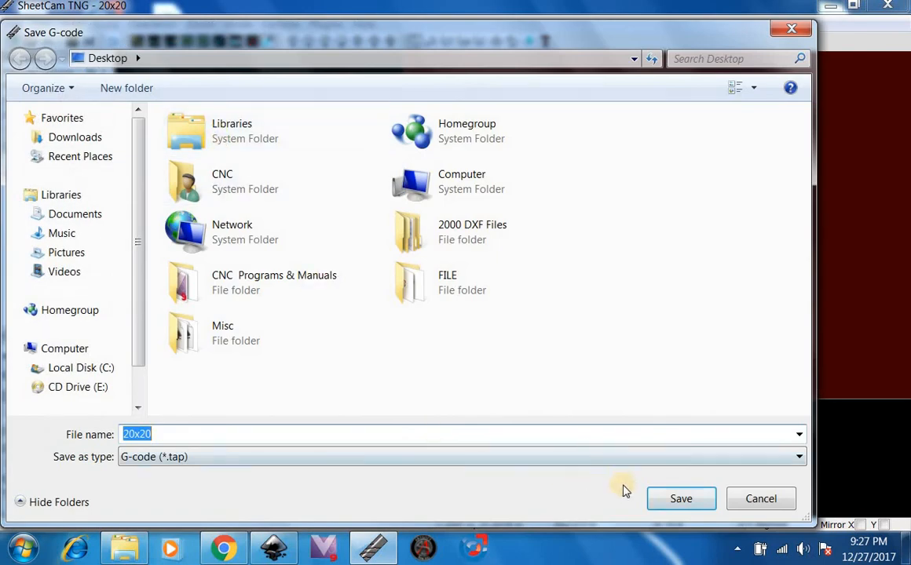
# - Post-process the cut to 20x20.tap G-code on the desktop and dismiss the report
pyautogui.click(680, 499)
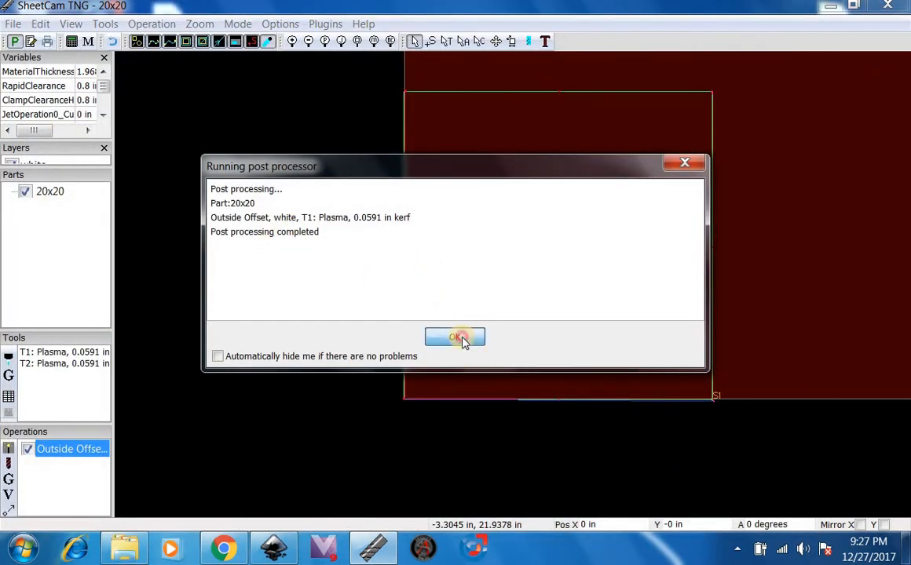
pyautogui.click(454, 337)
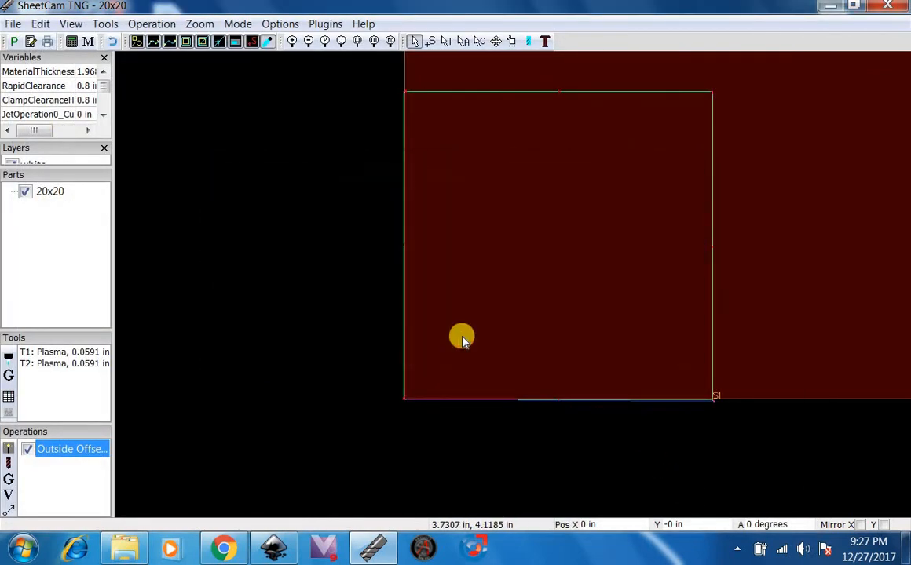